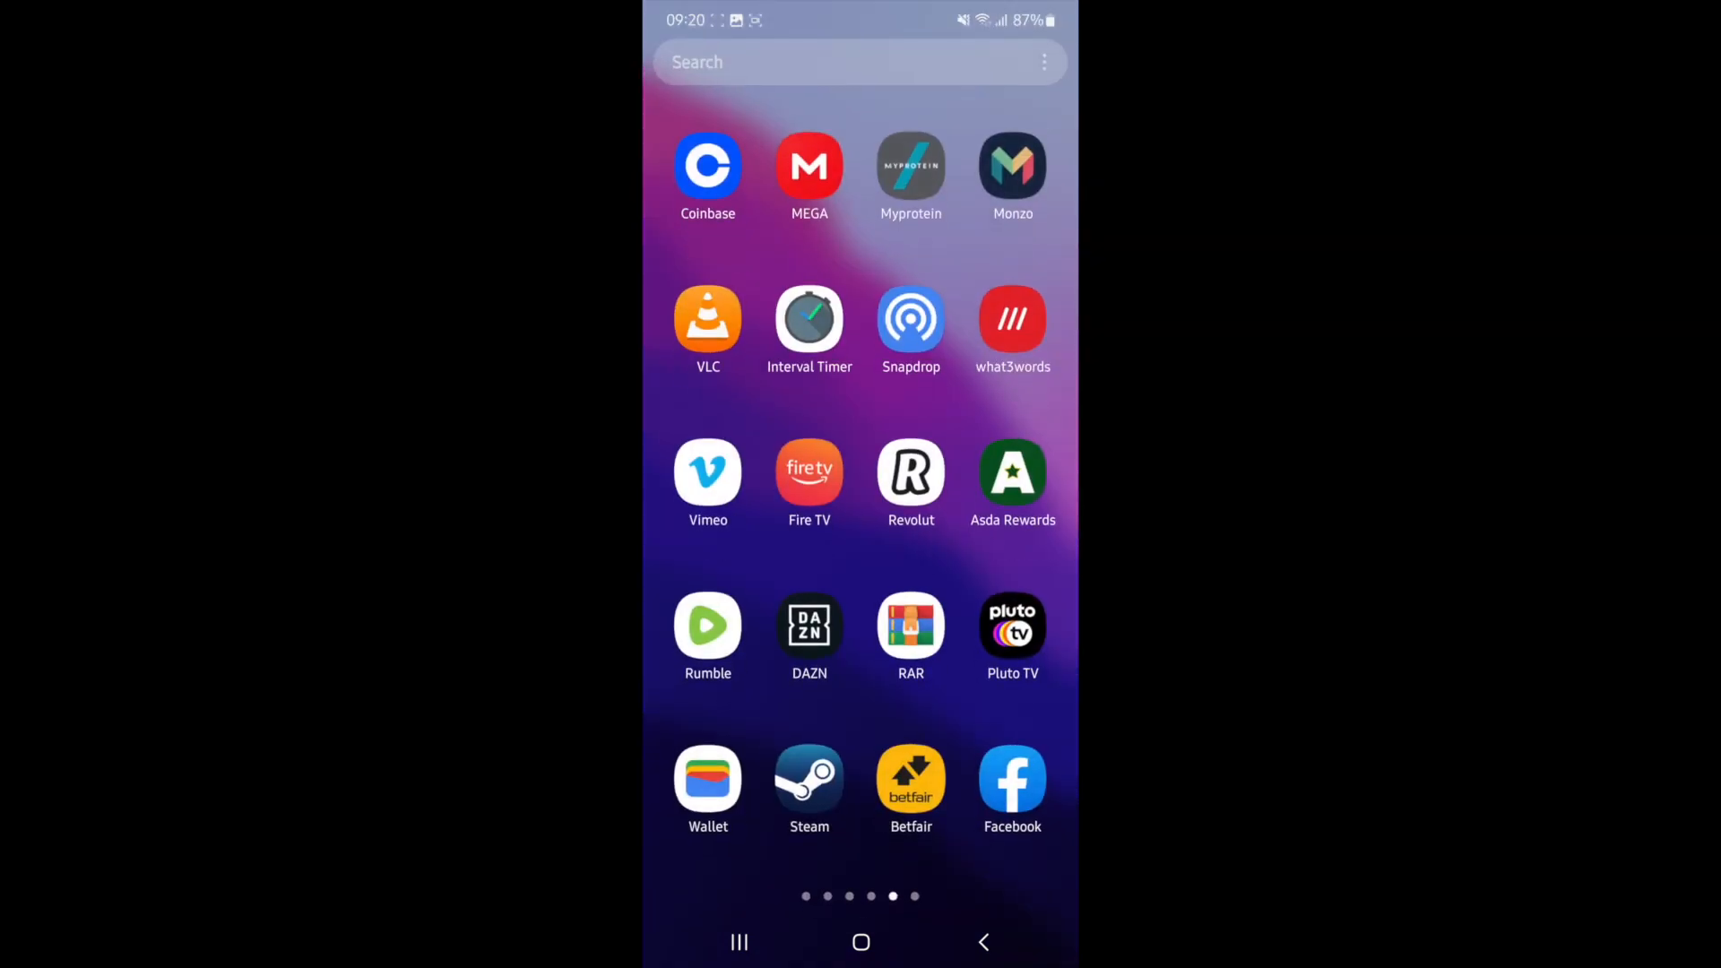
Step: Launch the Facebook app from the Android home screen
left_click(1011, 779)
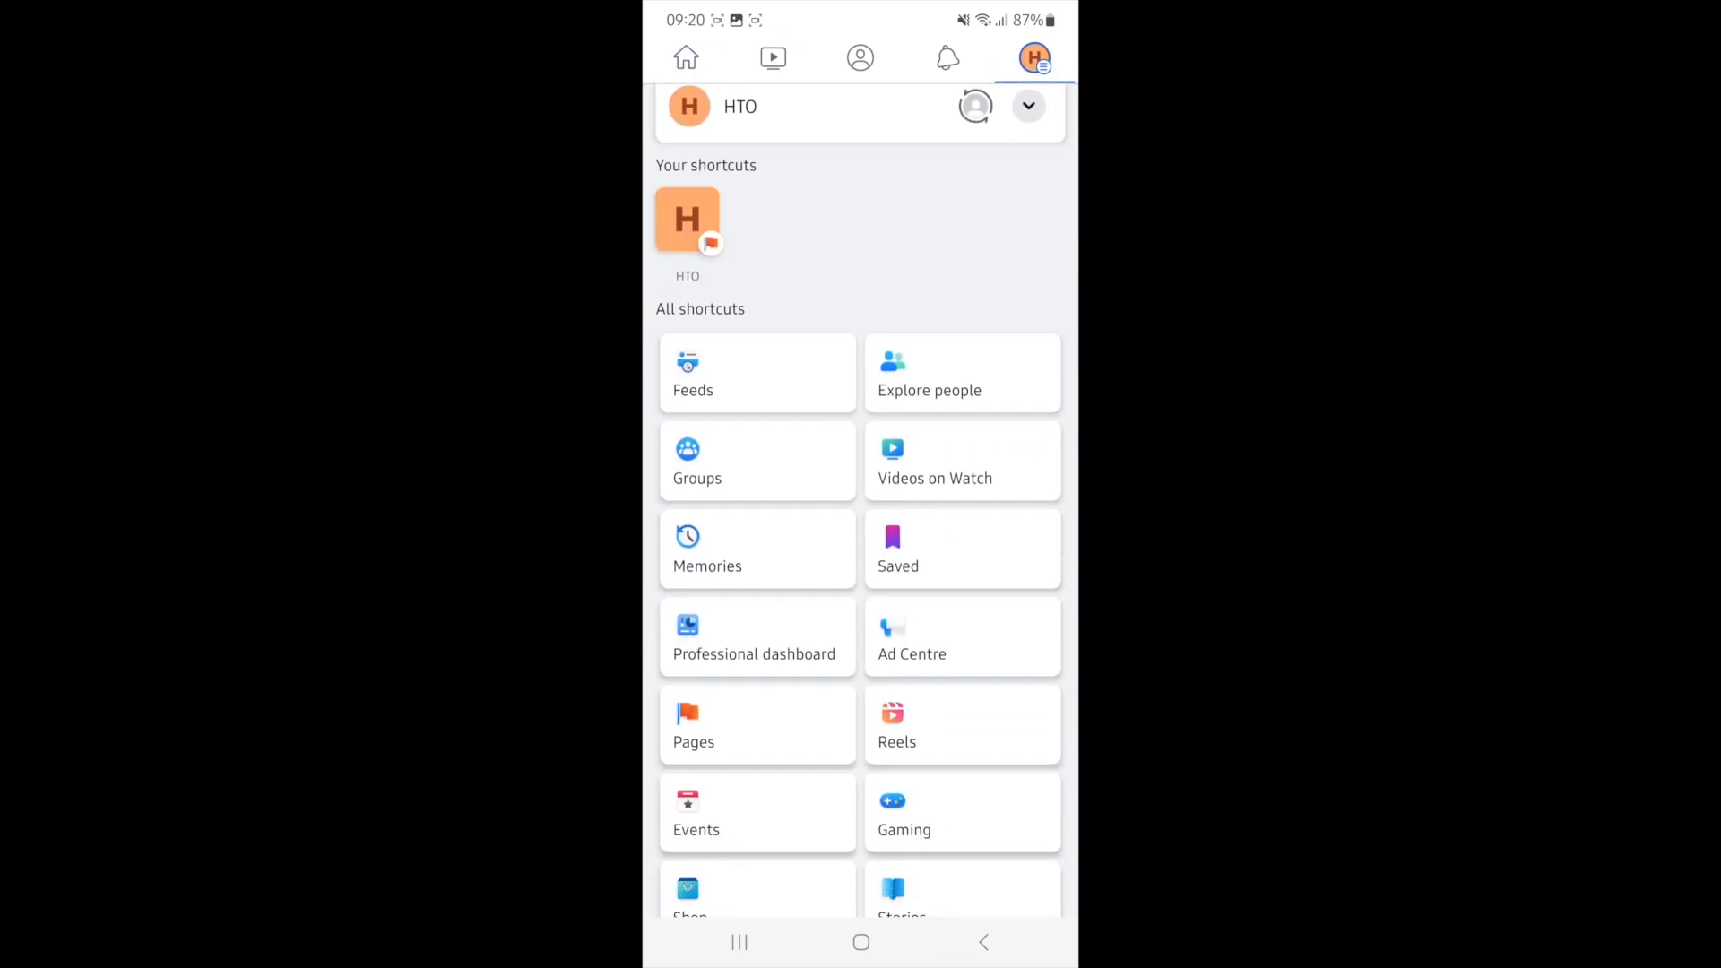
Step: Reach Settings & privacy in the menu and enter the HTO Page's Settings
scroll("down", 3)
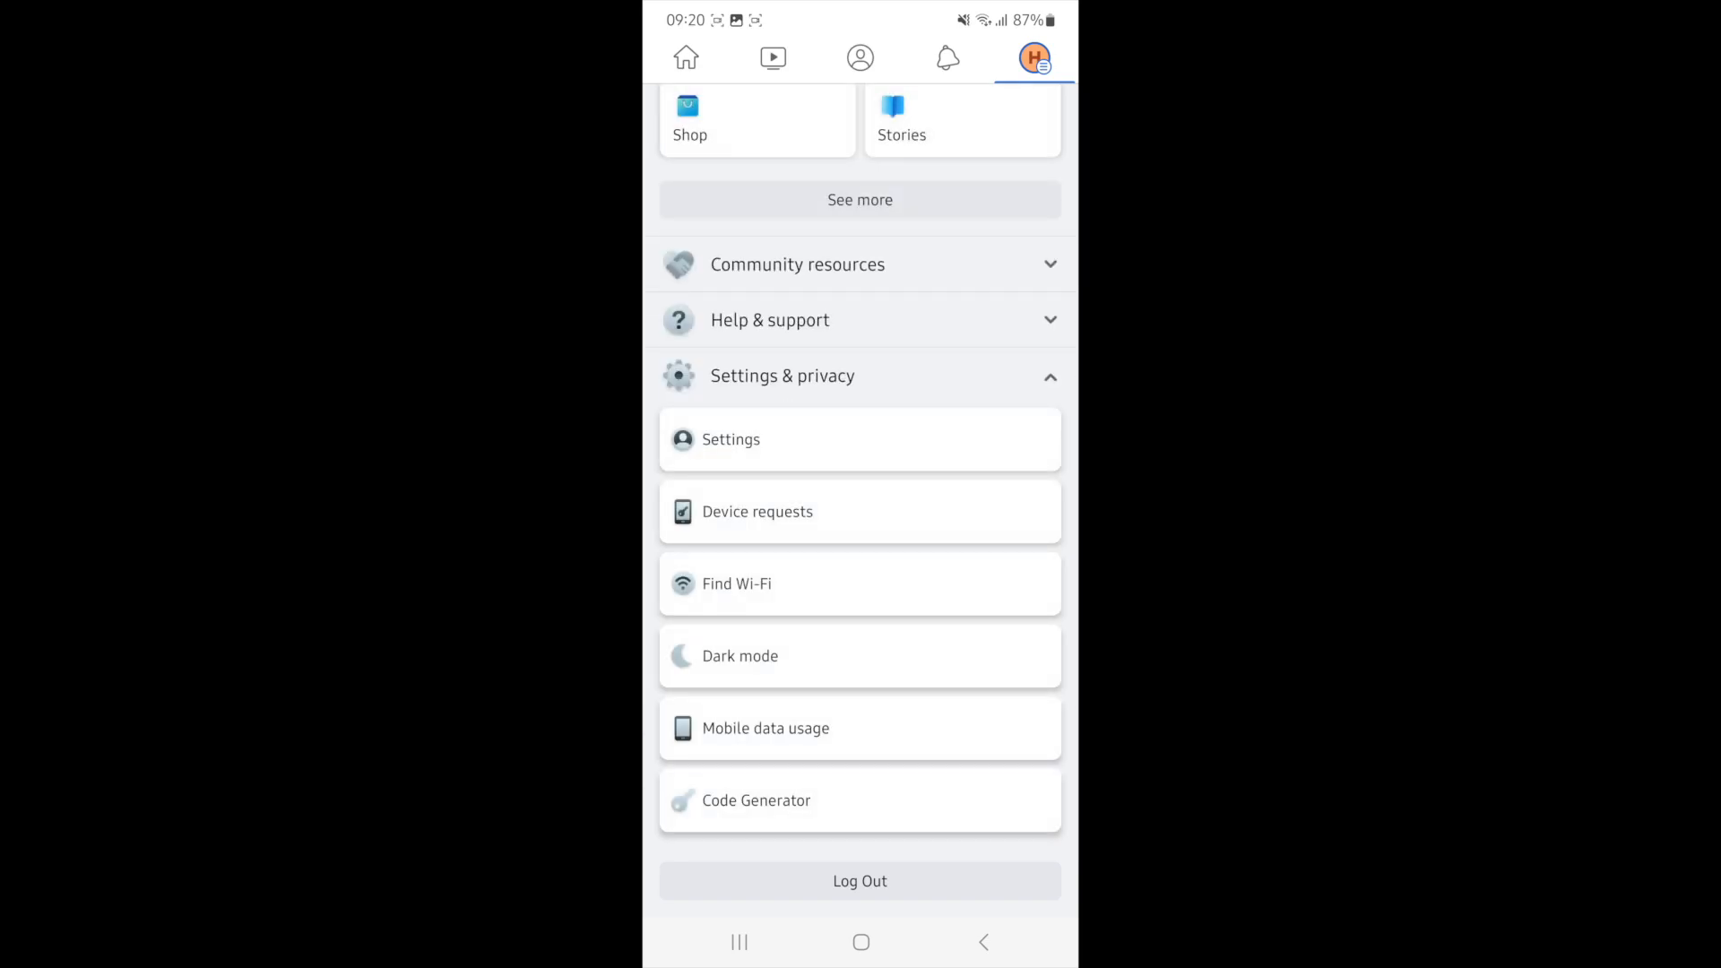
left_click(730, 439)
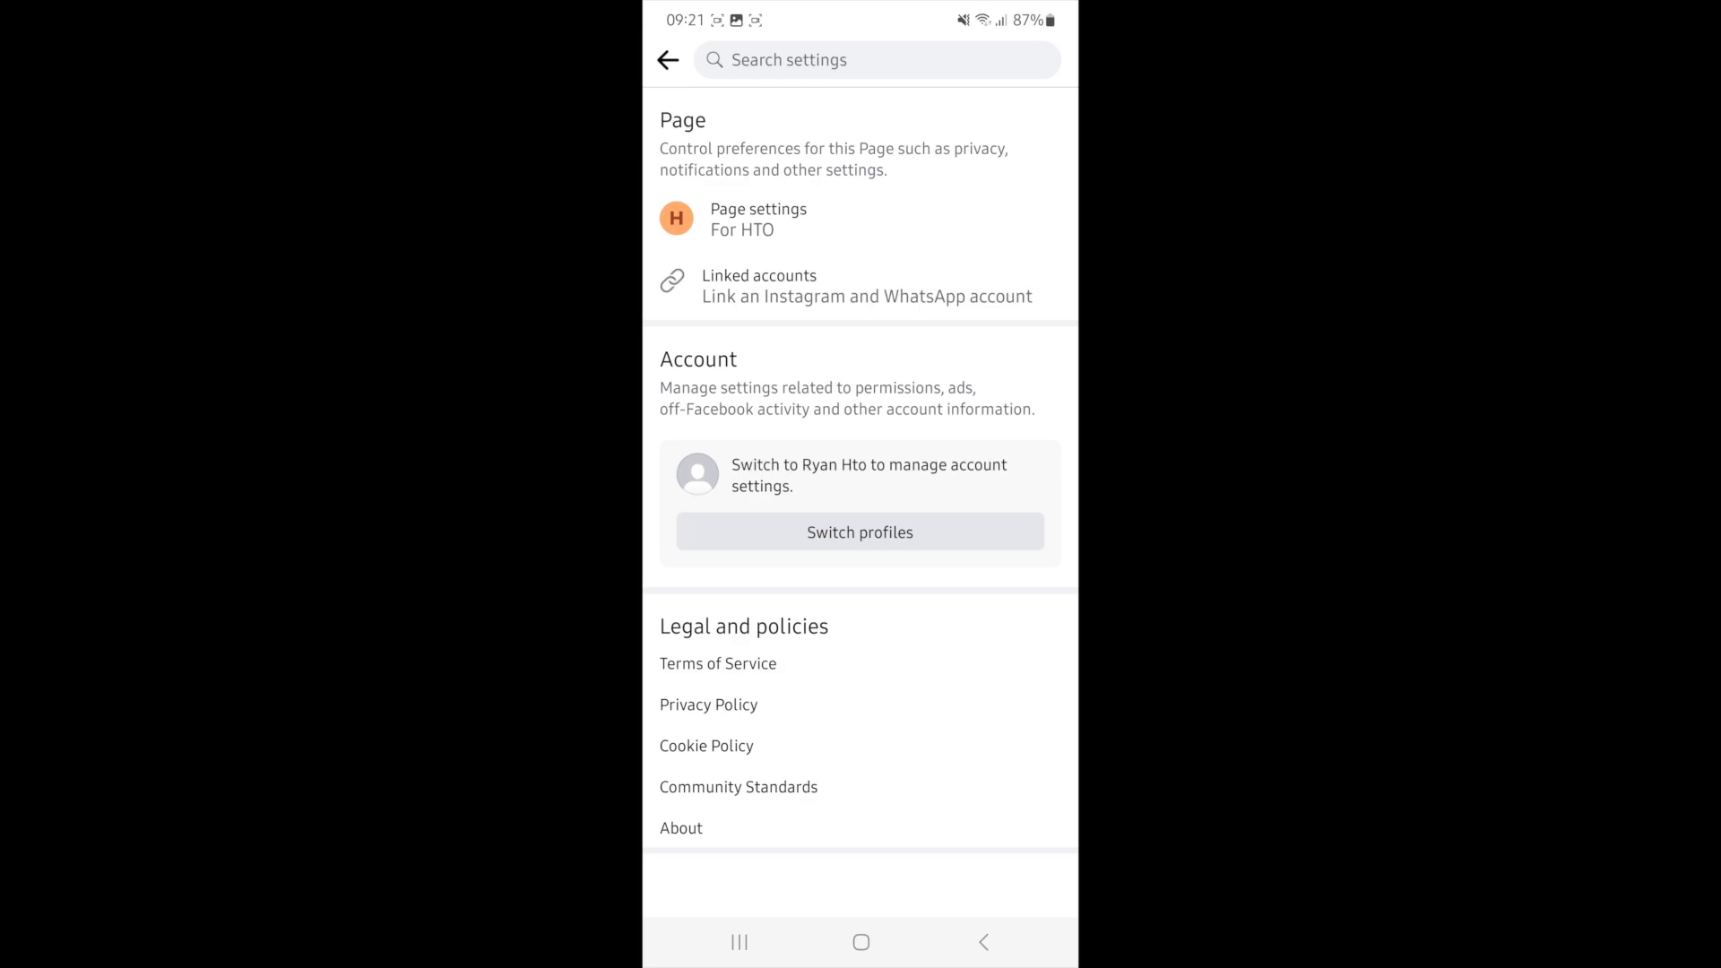
Step: Scroll to the Page settings Name entry that currently reads HTO
scroll("up", 3)
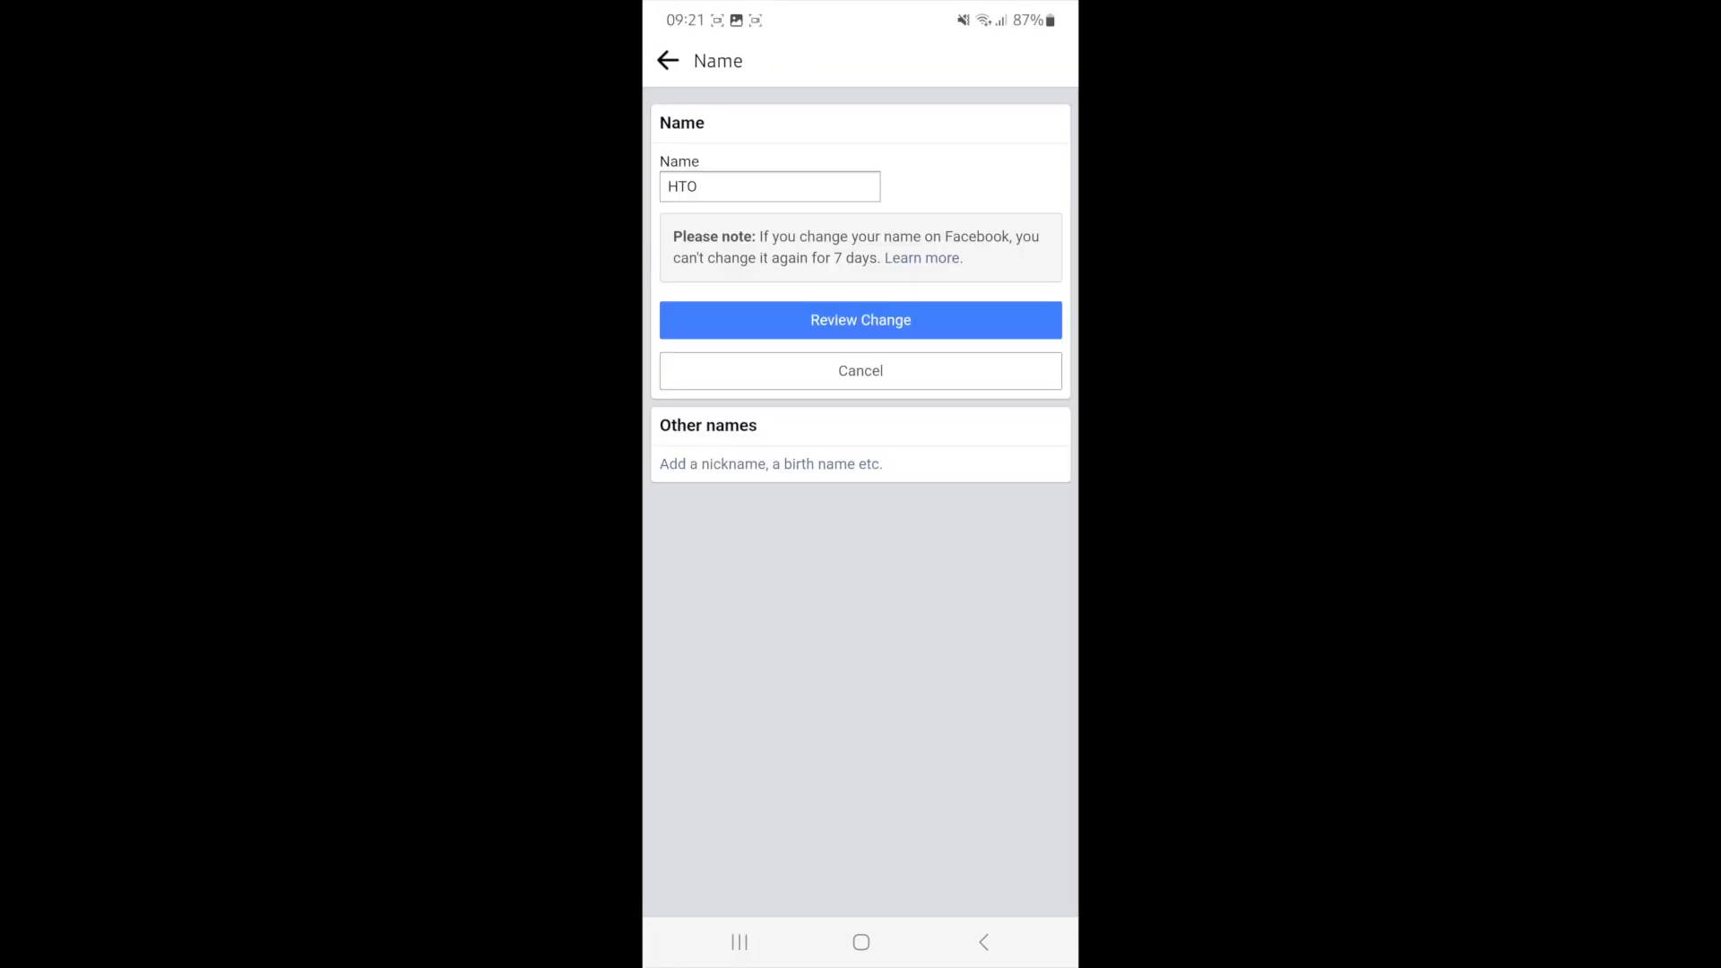
Step: Edit the Name field to 'HTO Online' and review the change against HTO
left_click(769, 185)
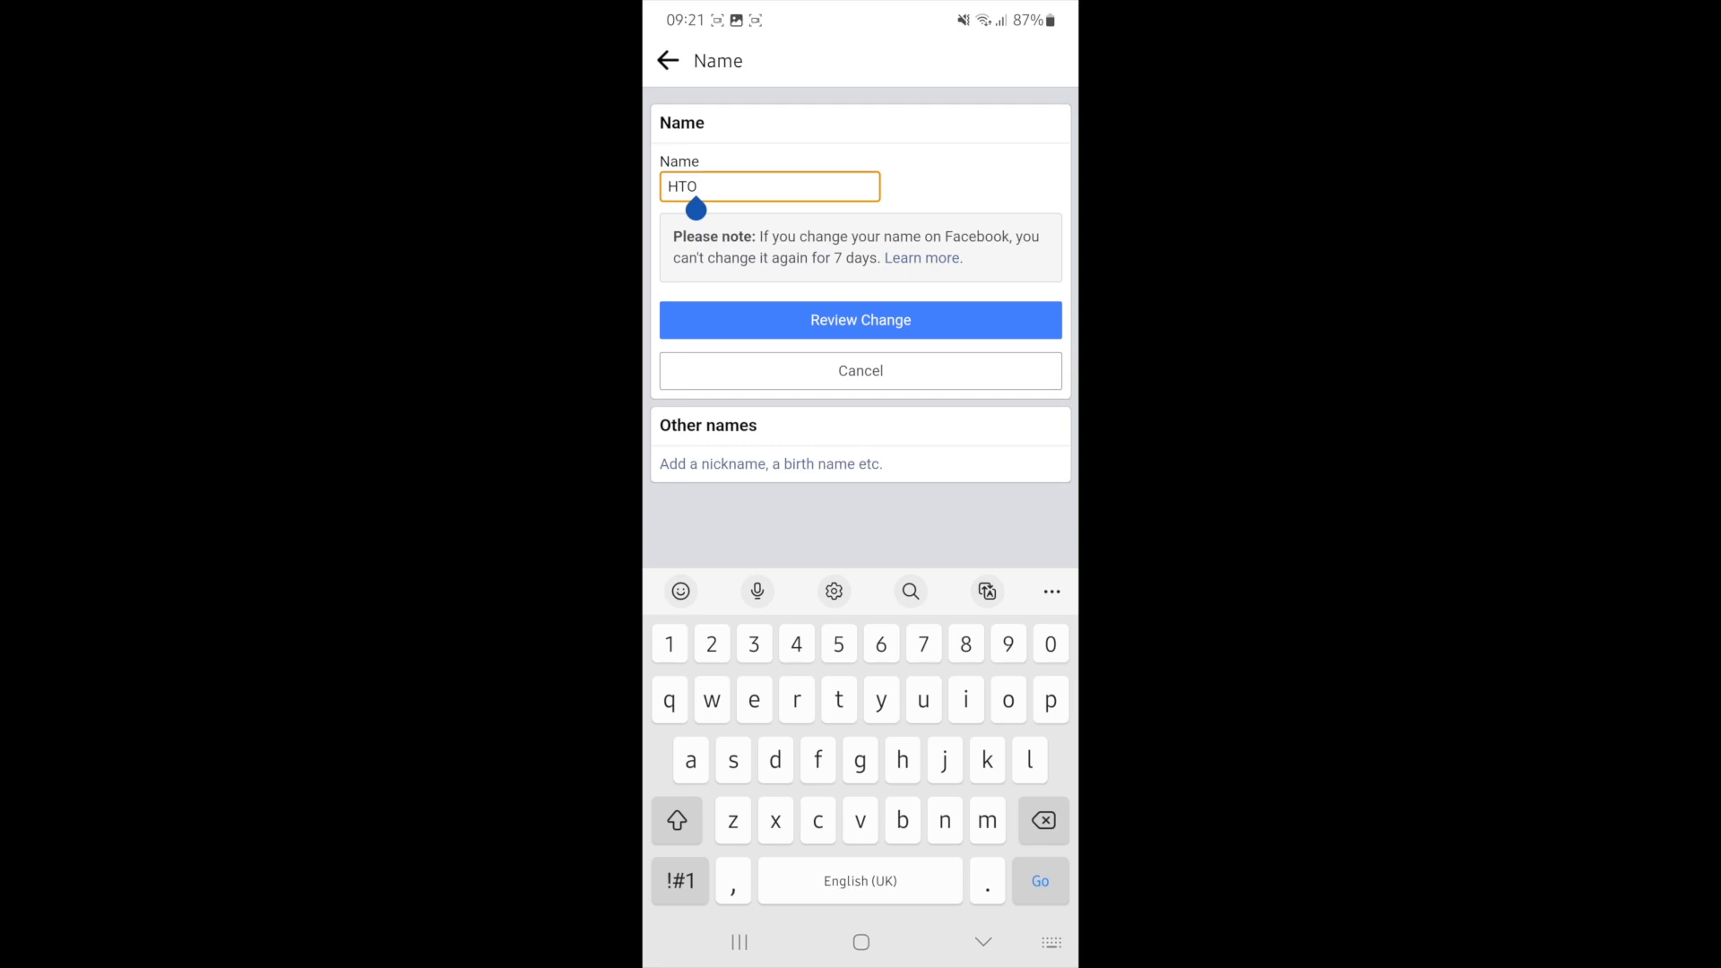
type("Online")
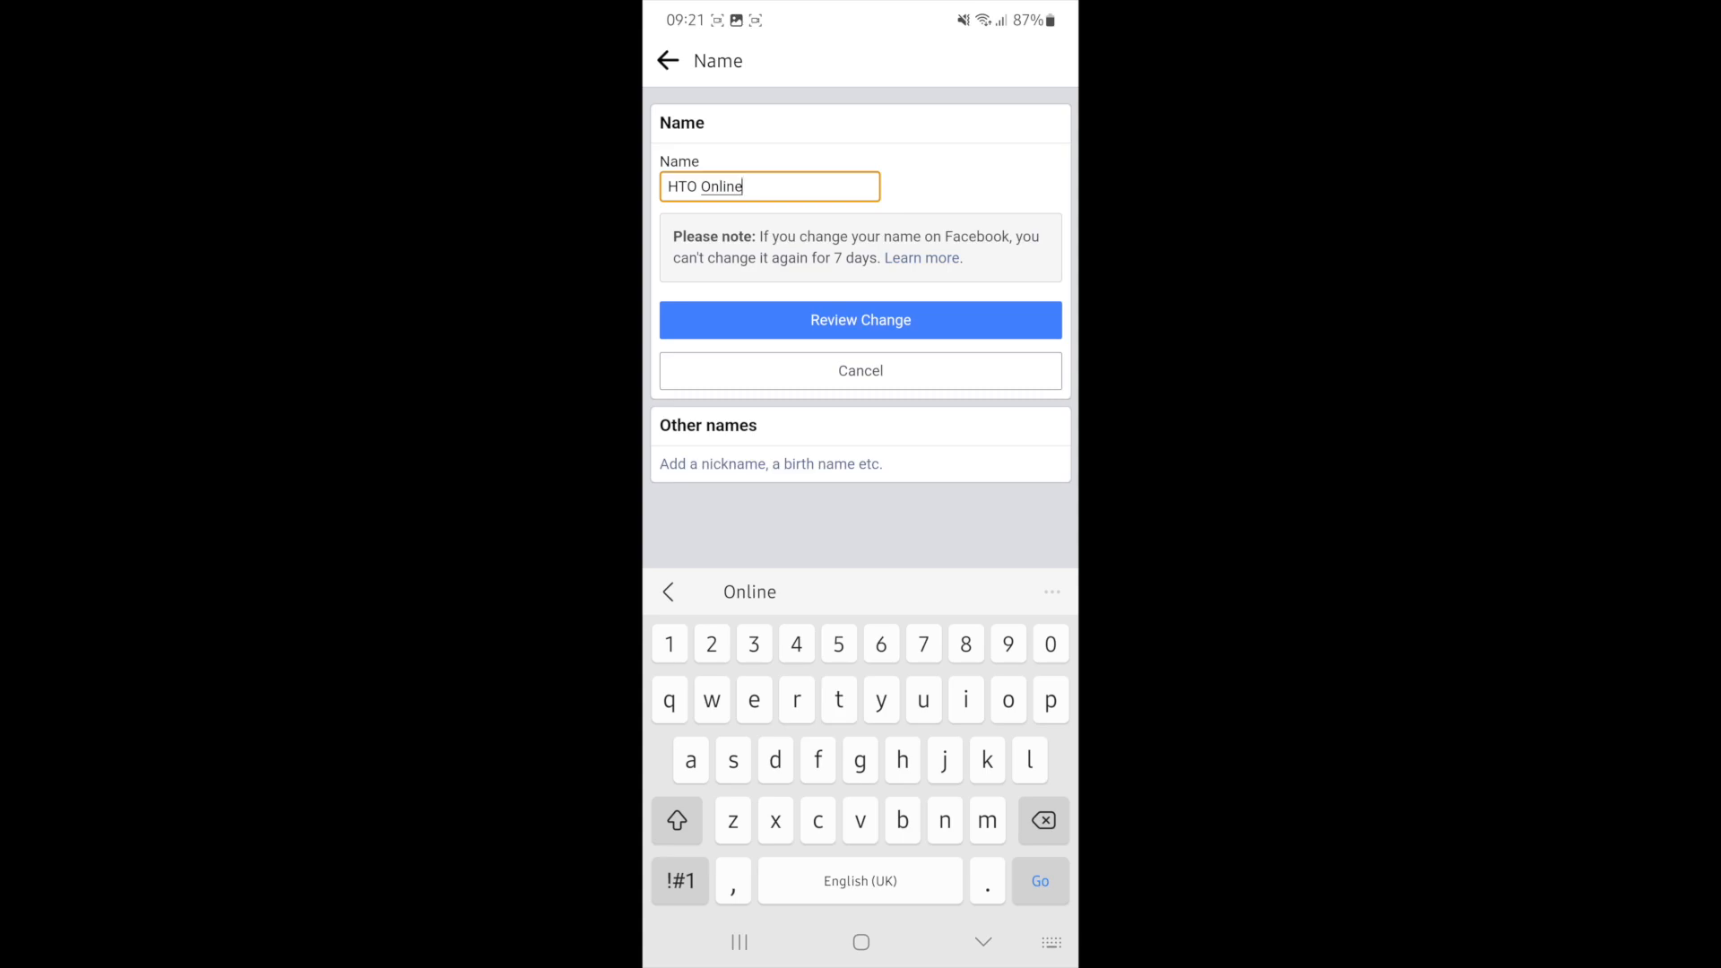
left_click(859, 320)
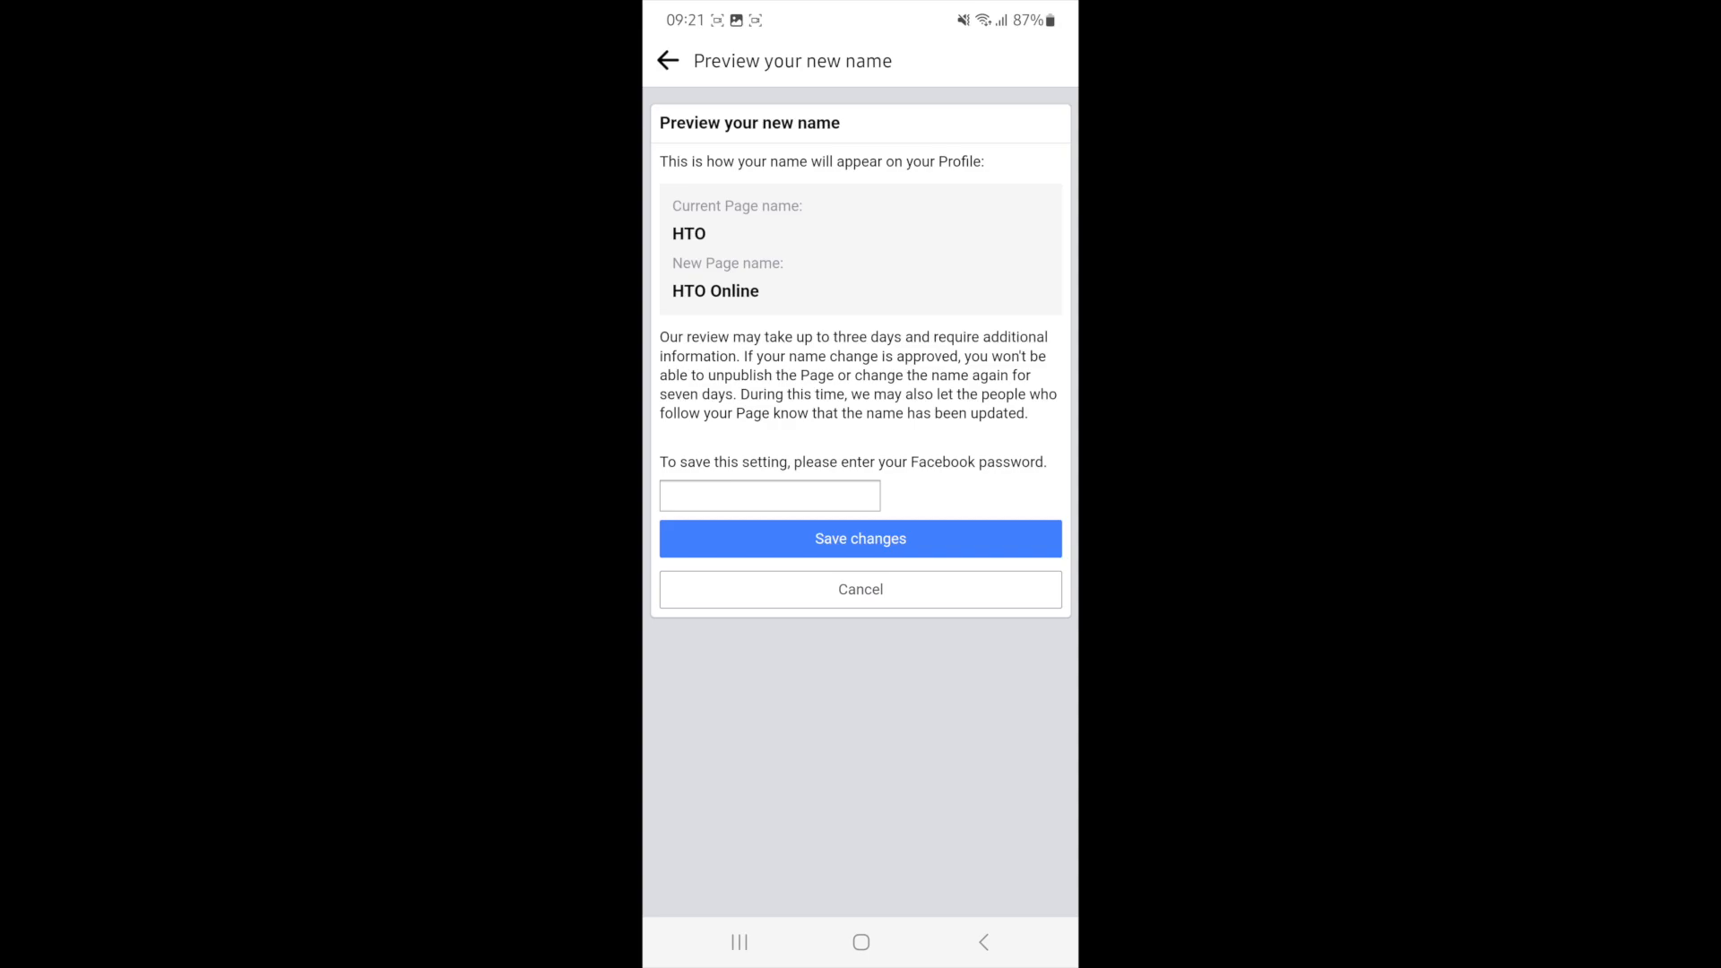
Step: Save the HTO Online name change and return to the Page settings overview
left_click(859, 540)
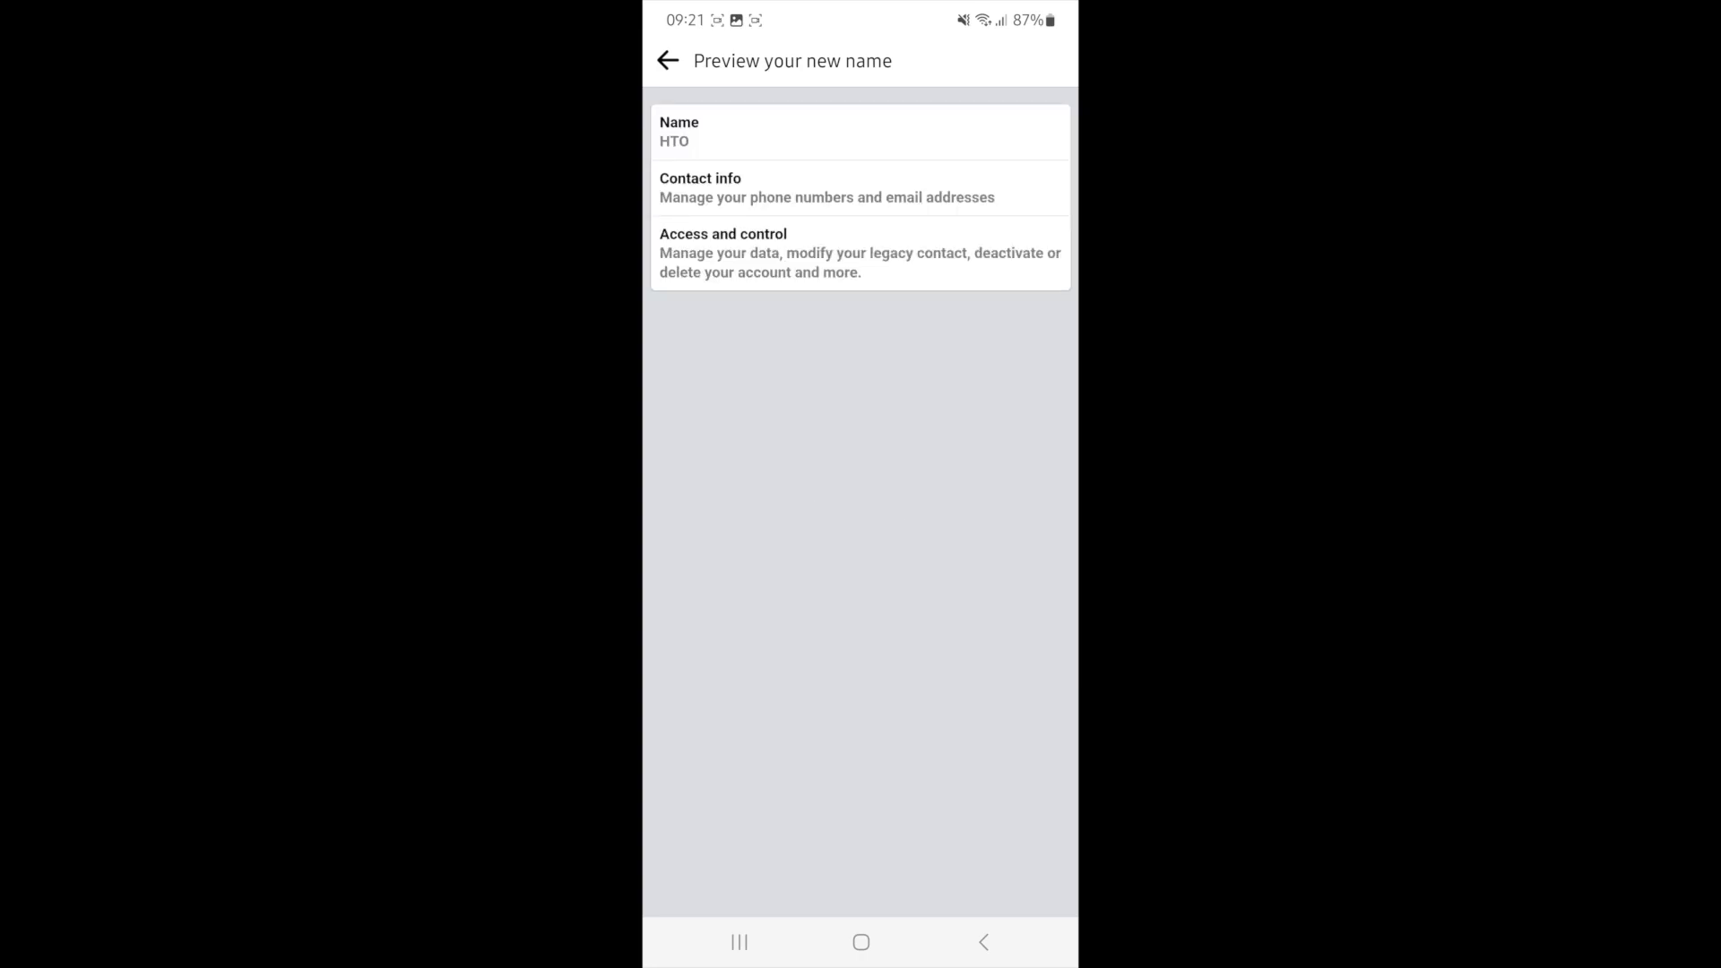
left_click(667, 61)
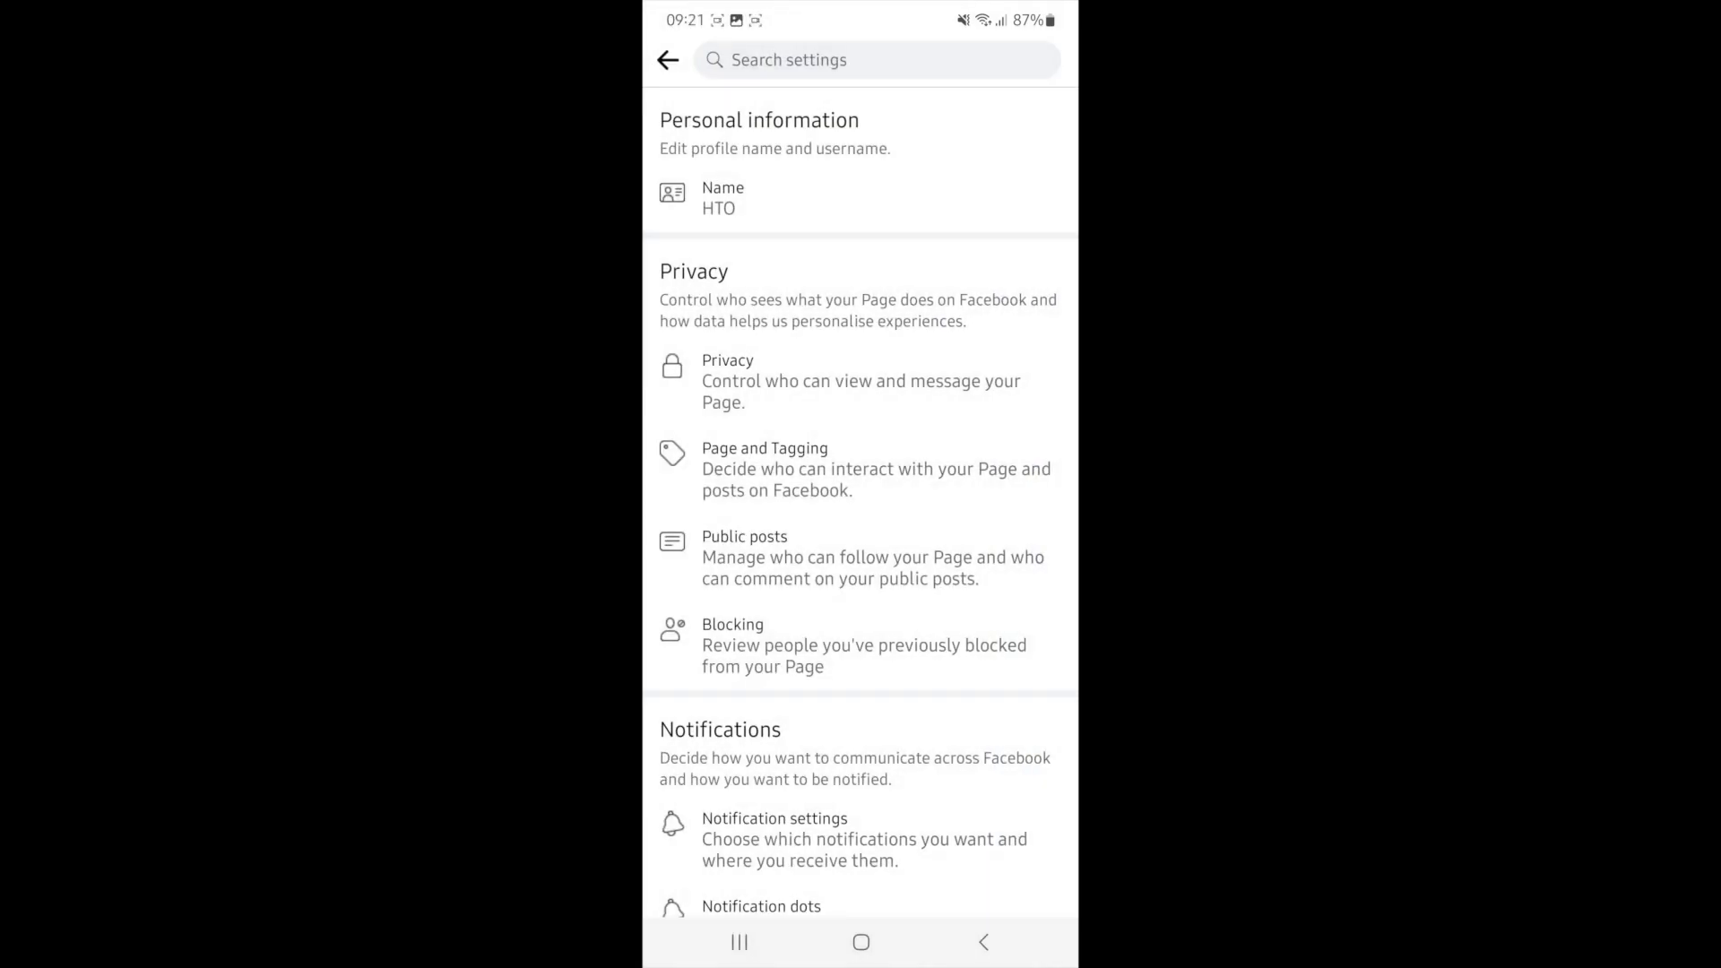